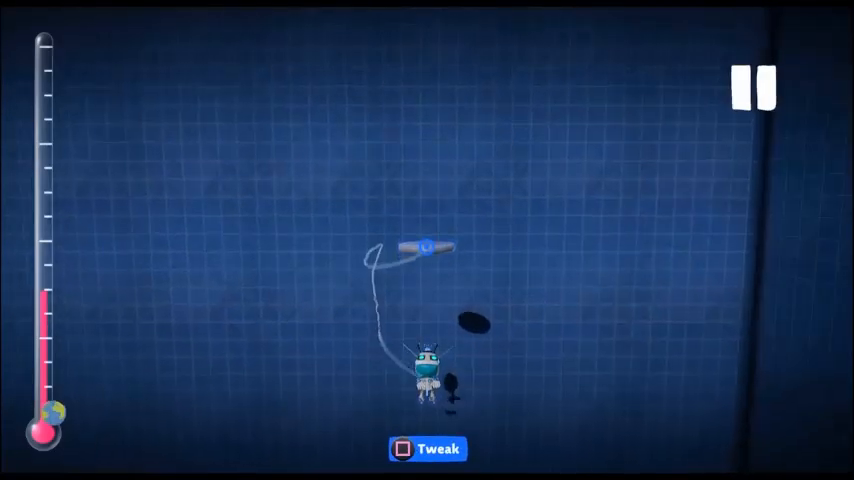
# Place a square block from Goodies, make it metal, and line its edges with spikes.
pyautogui.click(428, 448)
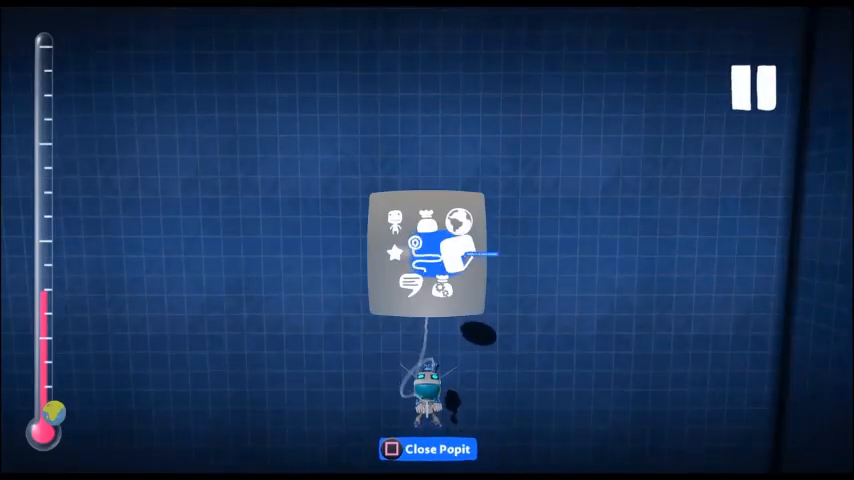
pyautogui.click(456, 224)
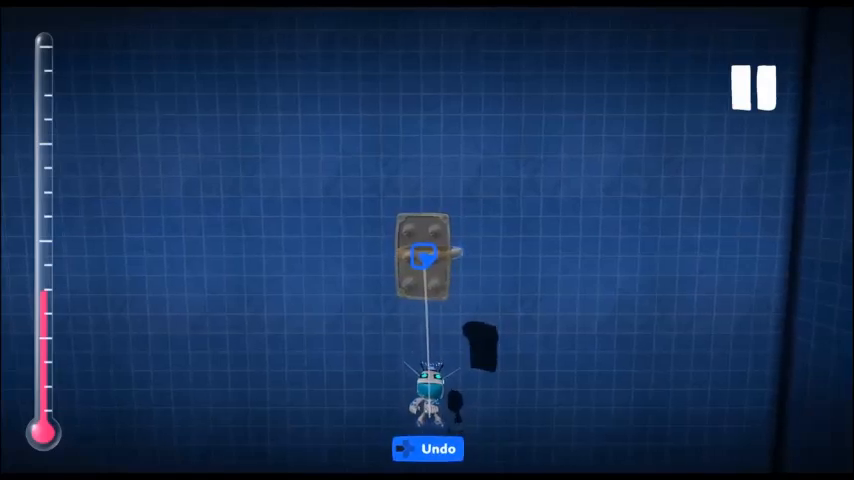
pyautogui.click(752, 86)
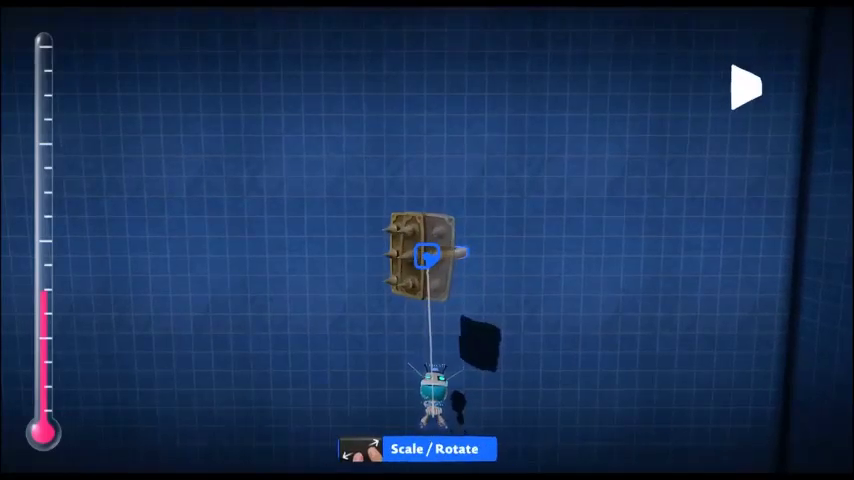
pyautogui.click(746, 88)
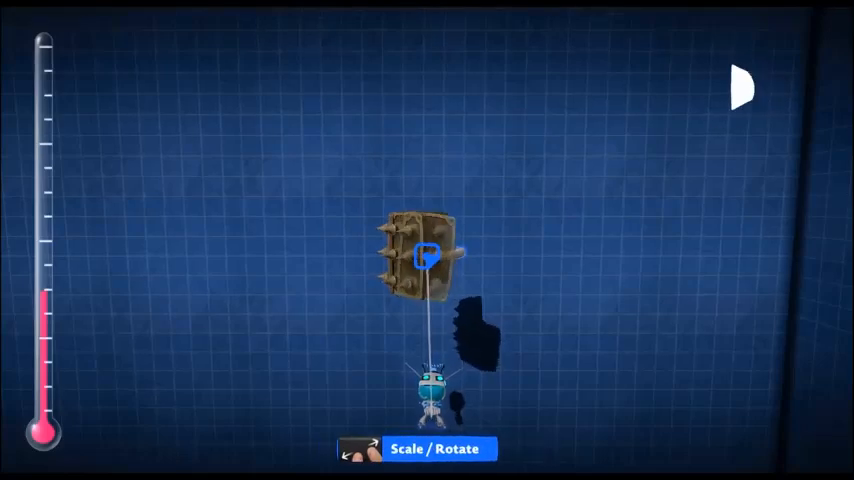
pyautogui.click(744, 88)
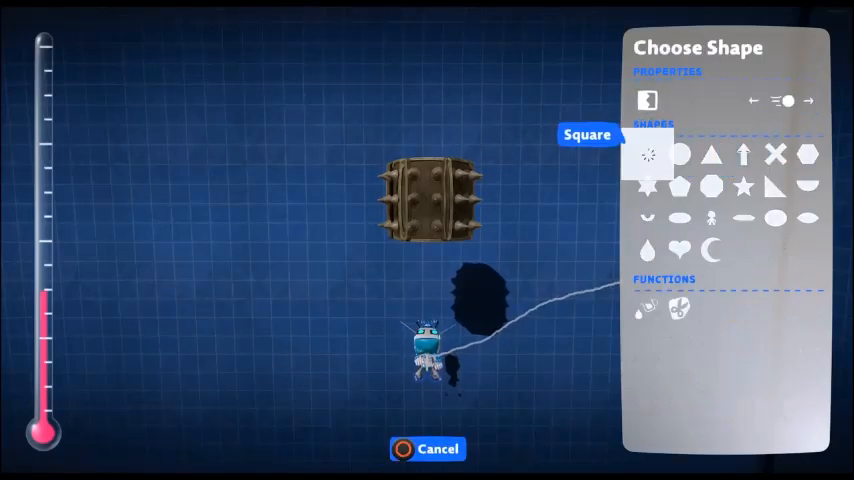
# Choose the Square shape for the next piece of material.
pyautogui.click(428, 448)
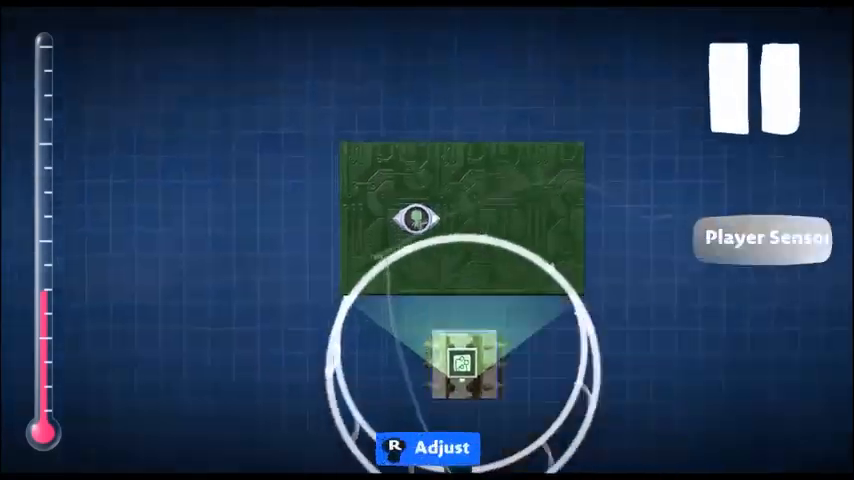
# Place a Player Sensor on the microchip and widen its detection radius.
pyautogui.click(762, 240)
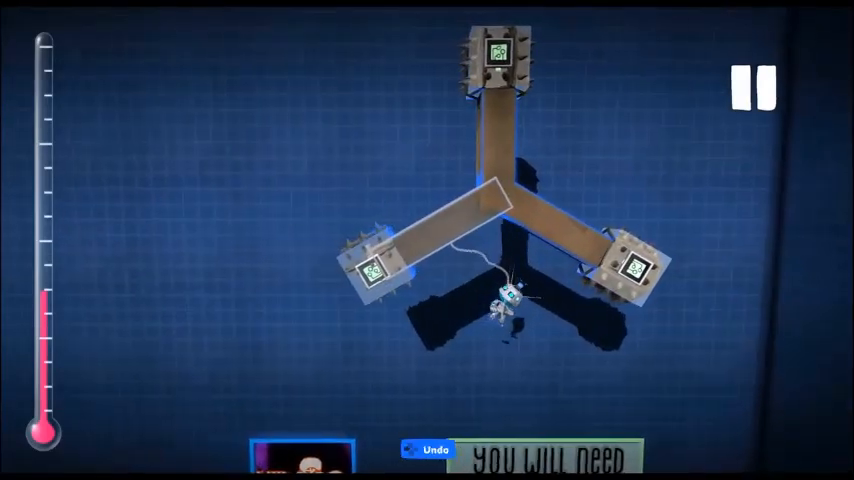
# Build the three-pronged arm with a spiked block and microchip at each prong end.
pyautogui.click(752, 86)
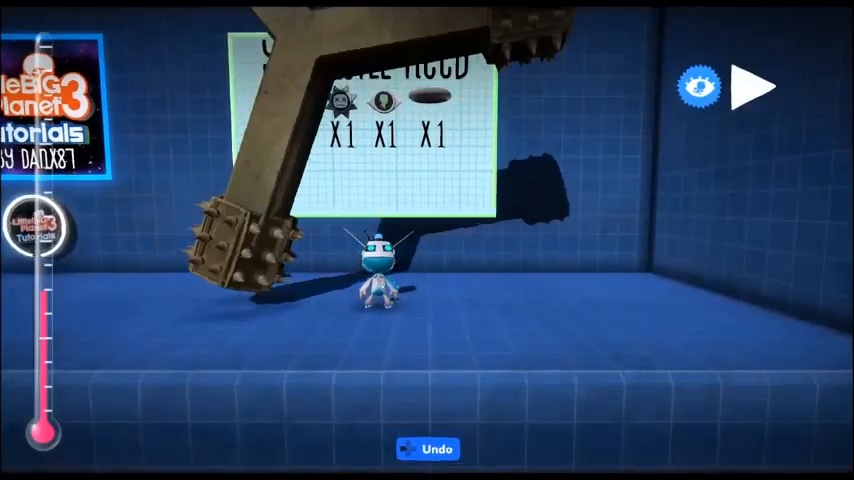
# Adjust the three-pronged spiked arm's placement beside the tutorial sign.
pyautogui.click(756, 84)
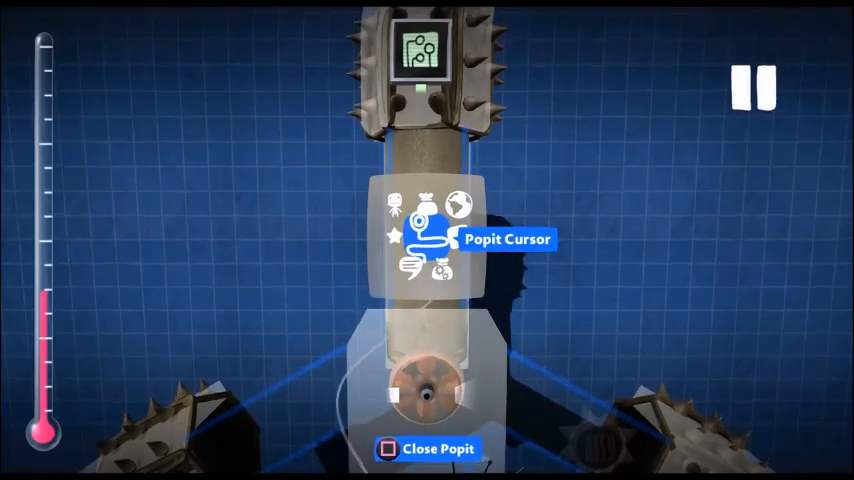
# Switch on Front View in the level settings menu.
pyautogui.click(426, 448)
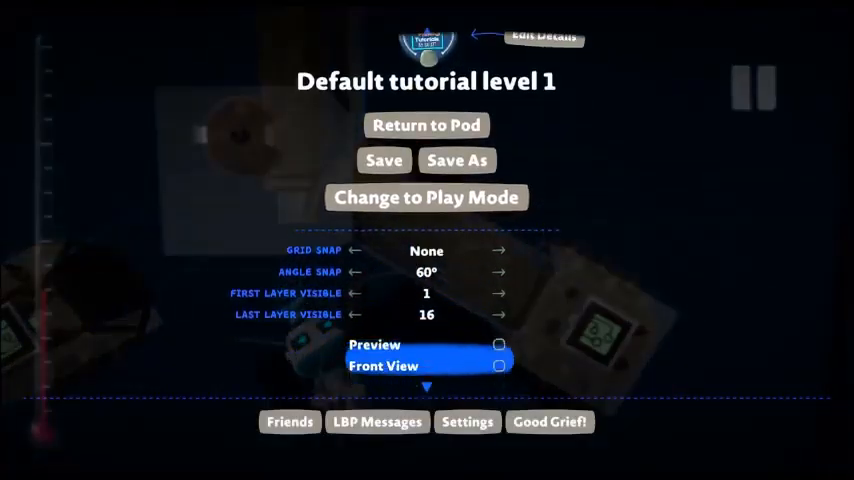
pyautogui.click(500, 364)
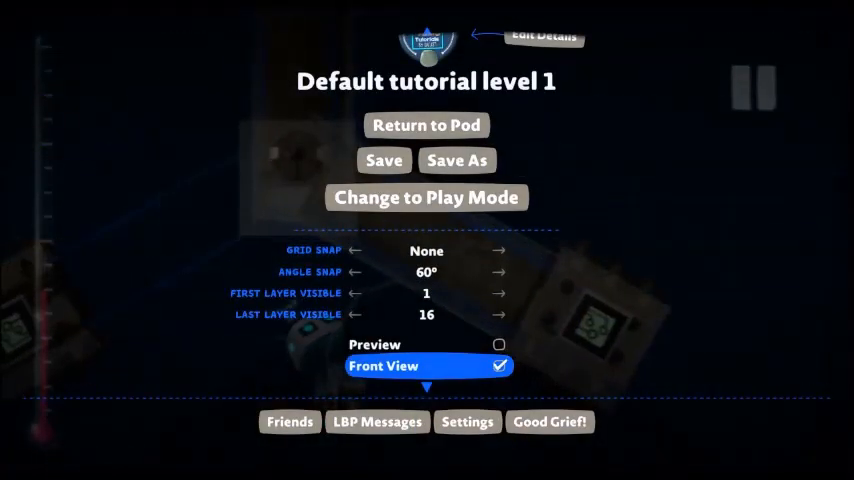